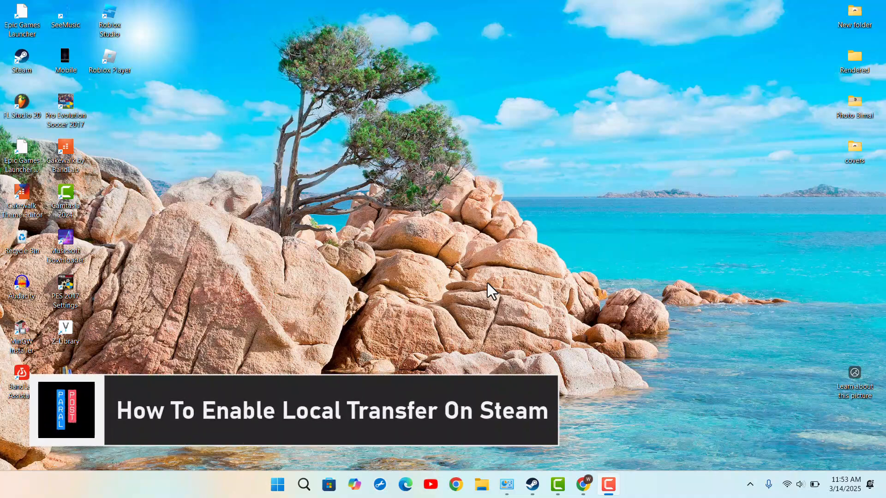
mouse_move(743, 353)
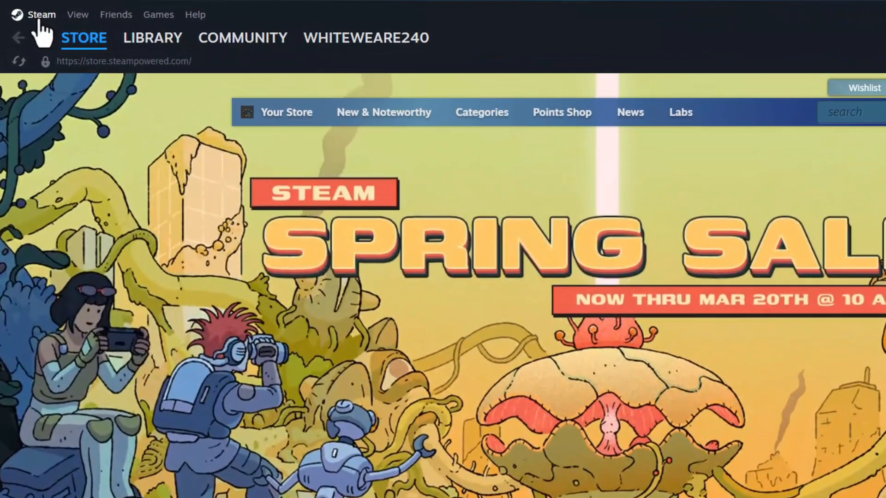
Open Steam Settings and go to the Downloads page.
left_click(40, 15)
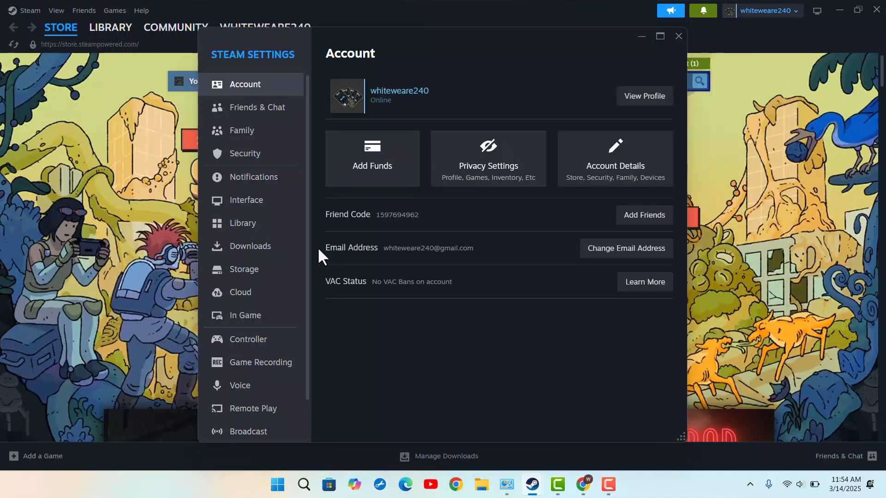
scroll("down", 3)
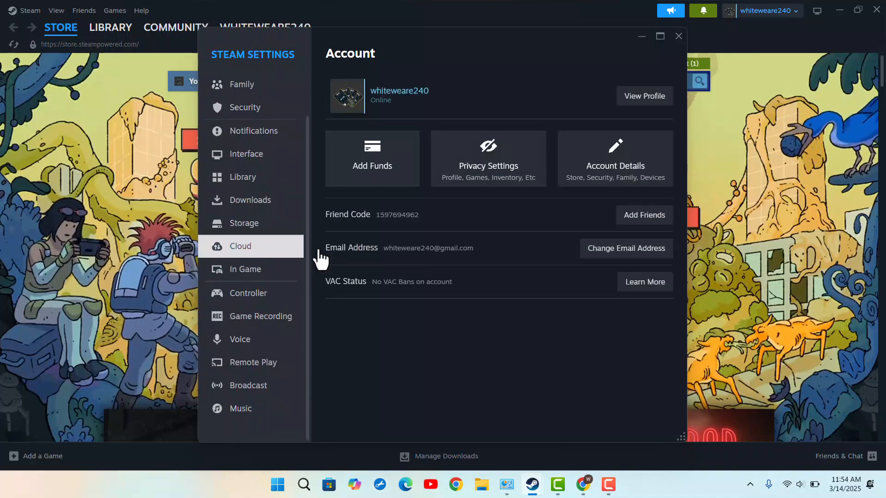
left_click(250, 200)
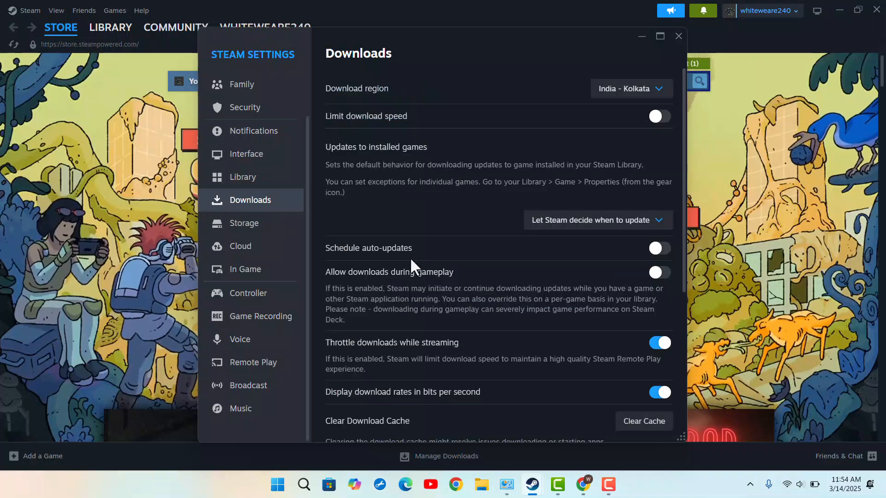
scroll("down", 3)
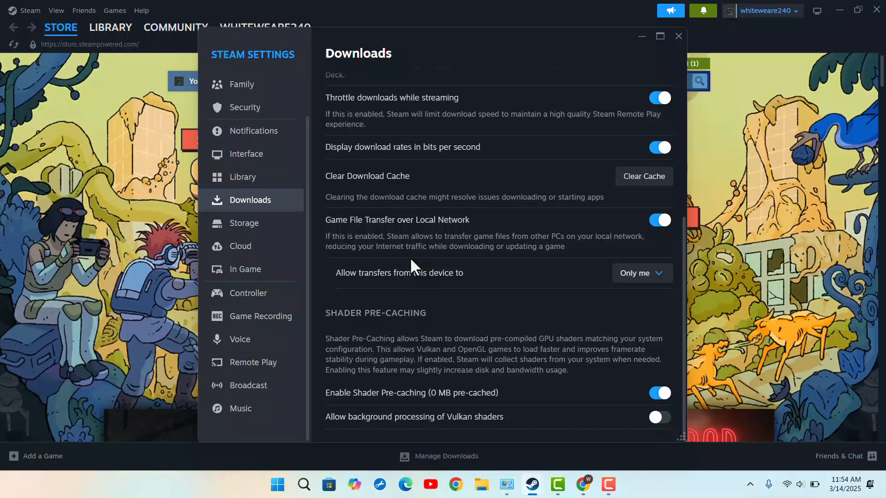
mouse_move(475, 387)
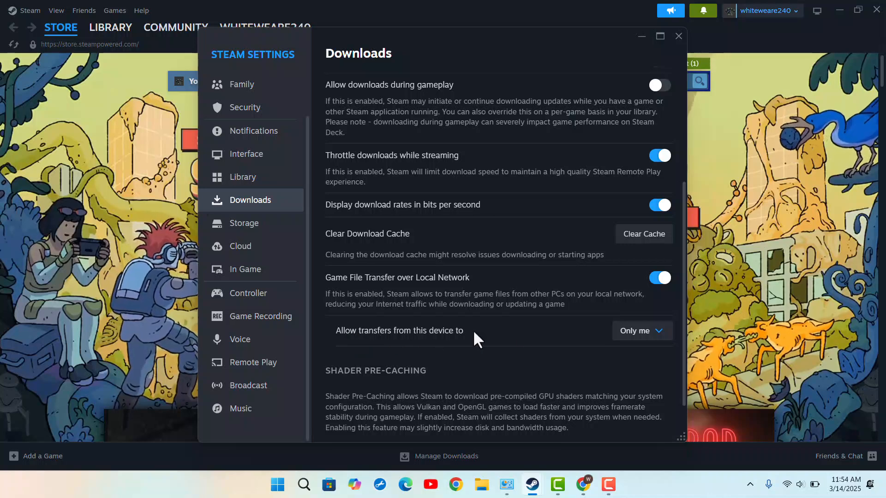
Set 'Allow transfers from this device to' to Anyone and close Steam Settings.
left_click(641, 330)
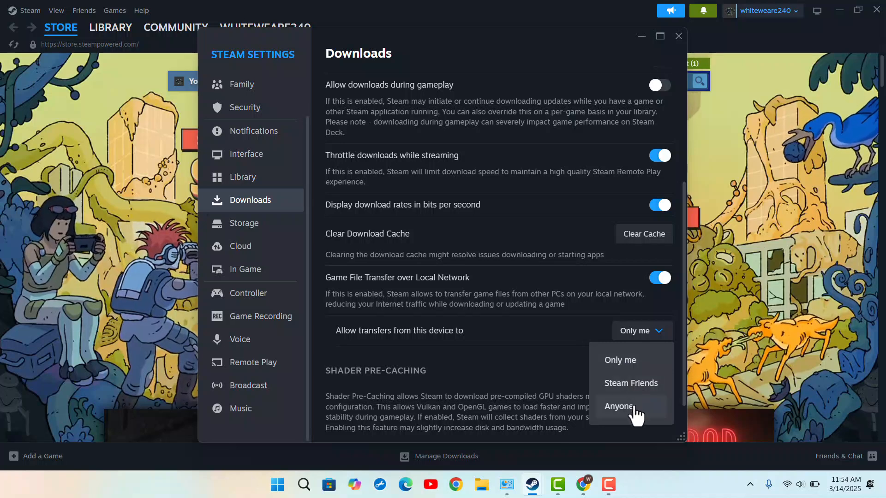
left_click(619, 407)
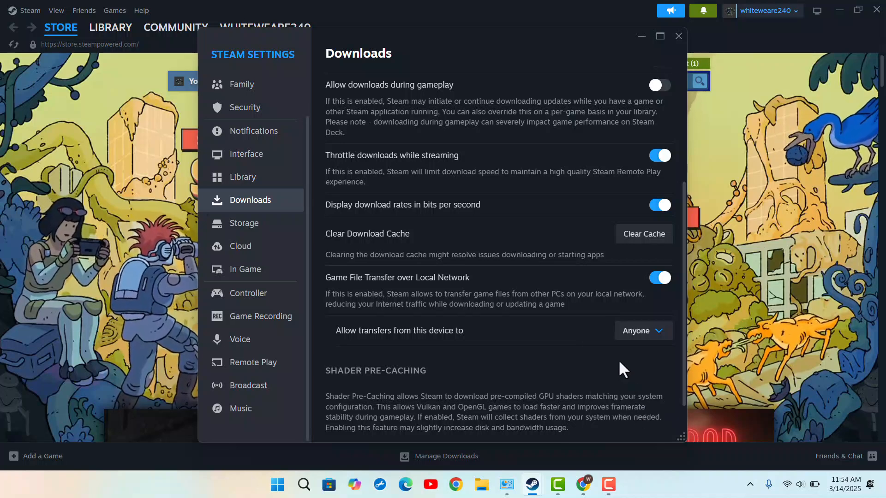
scroll("down", 3)
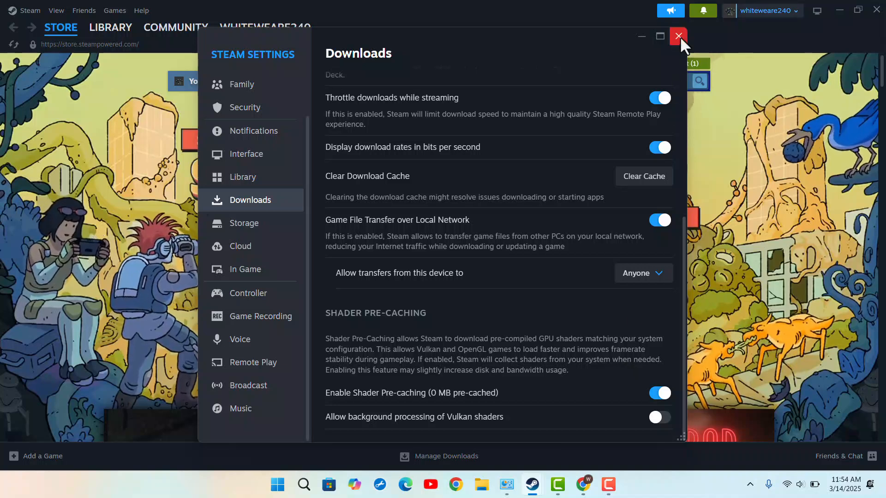
left_click(677, 36)
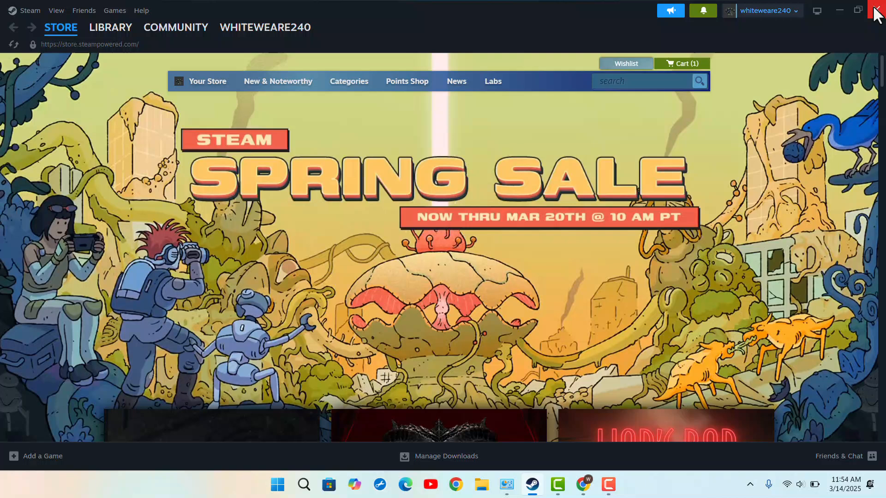